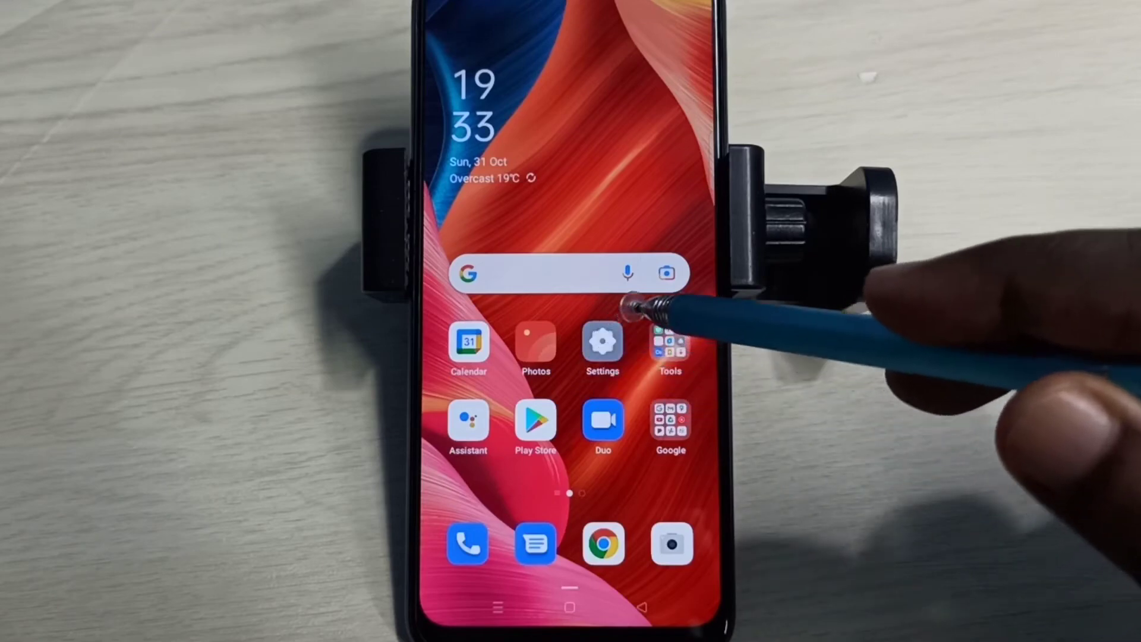
- Reach Additional Settings from the home screen via the Settings app
left_click(602, 340)
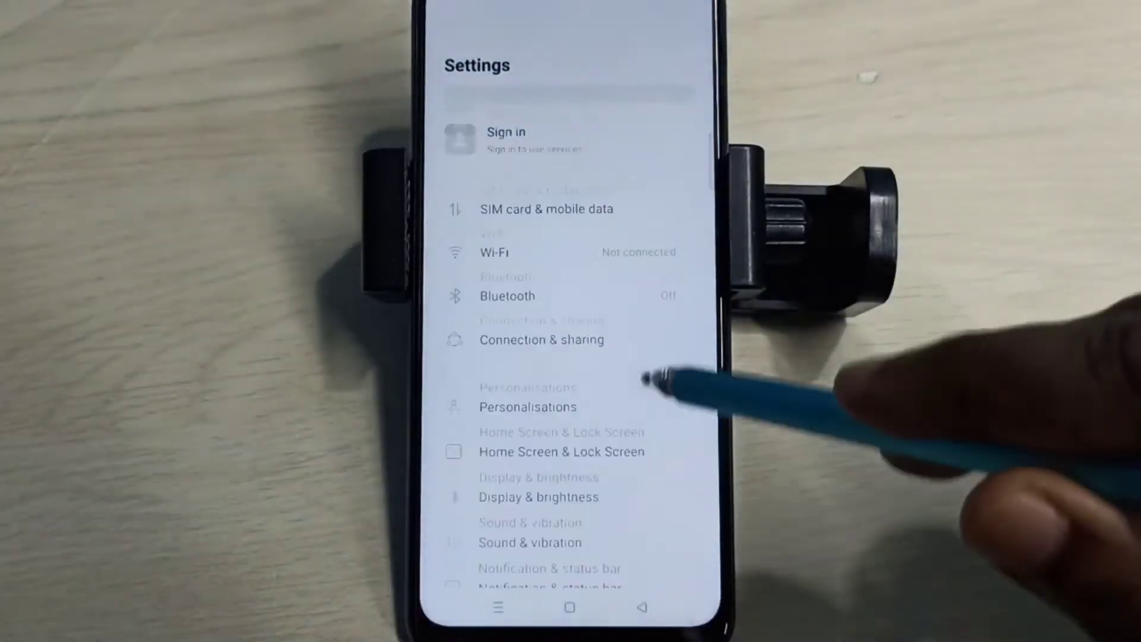
scroll("down", 3)
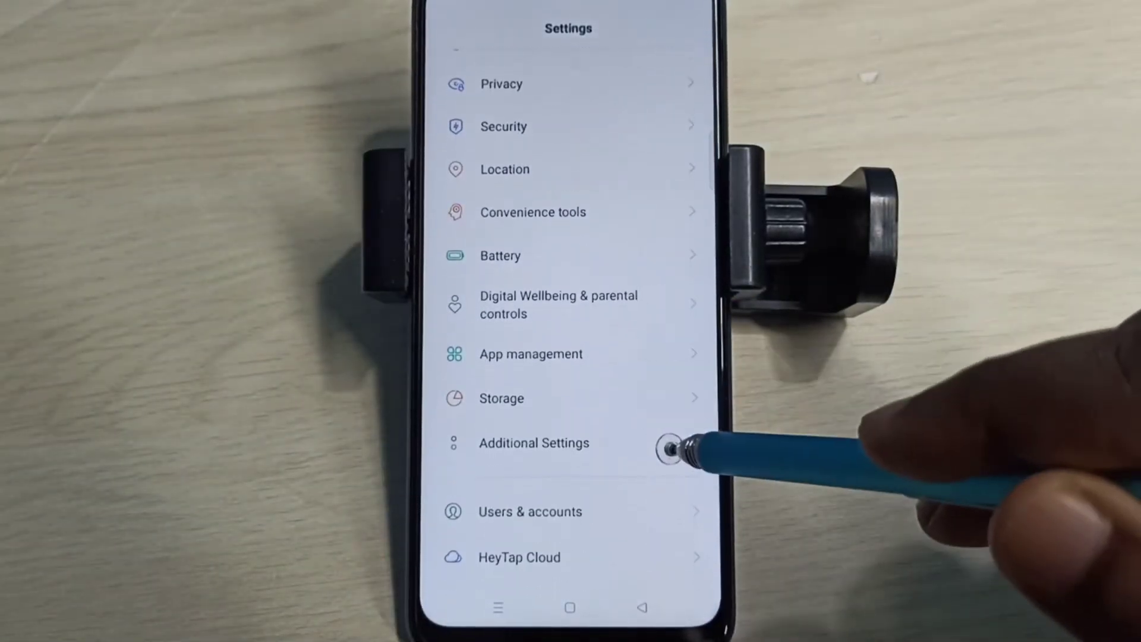
left_click(533, 442)
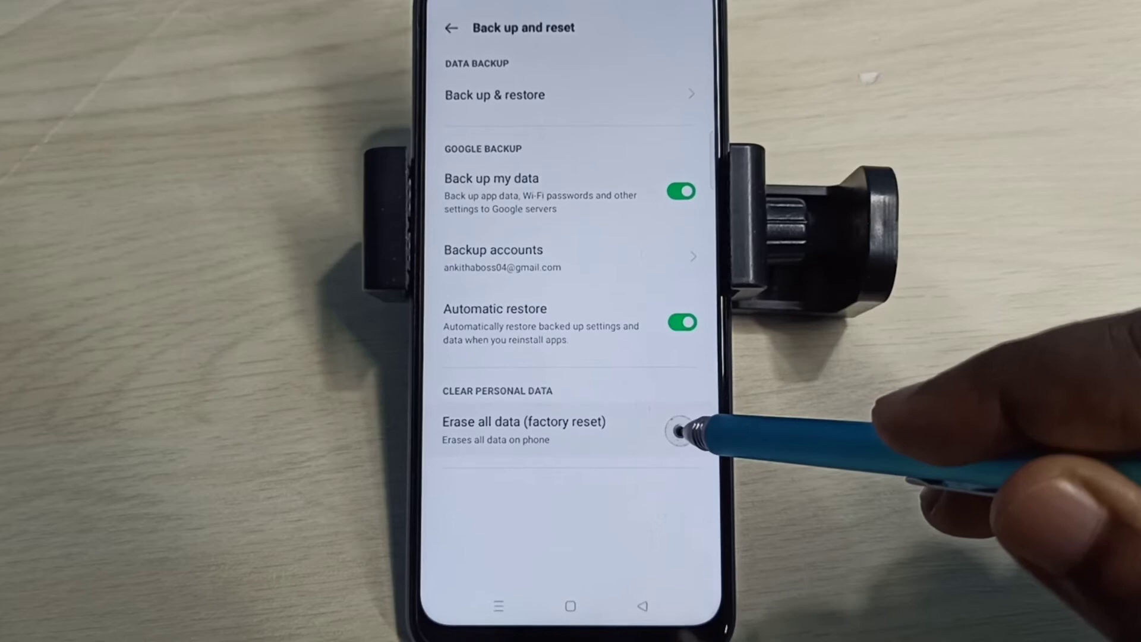
- Show the Erase all data (factory reset) page with its network, system, apps and erase-all choices
left_click(523, 421)
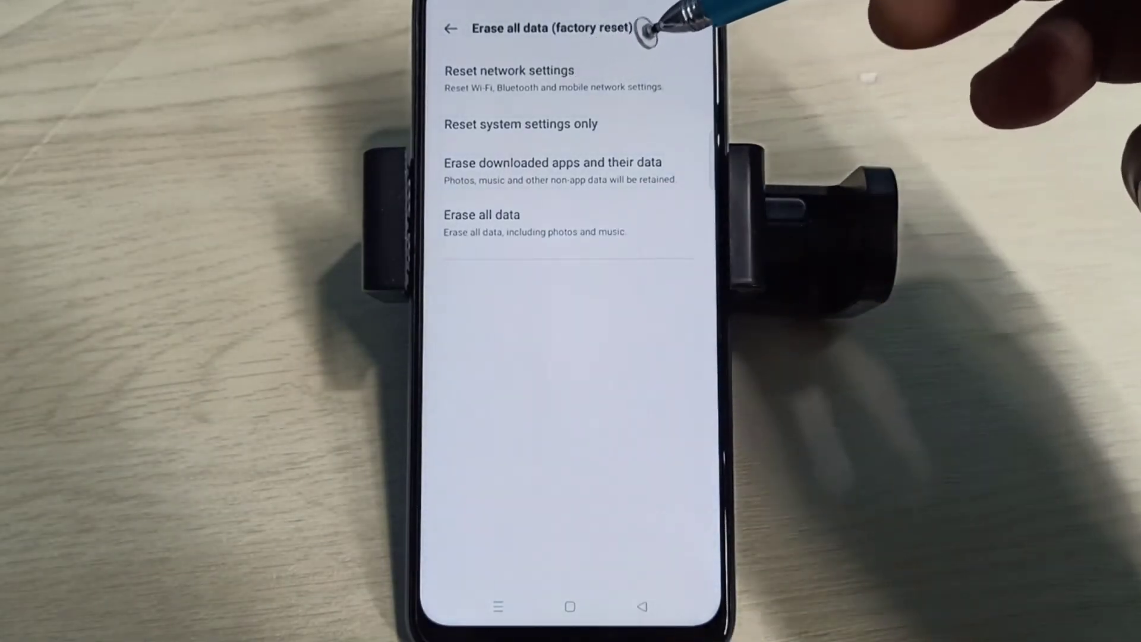
mouse_move(692, 28)
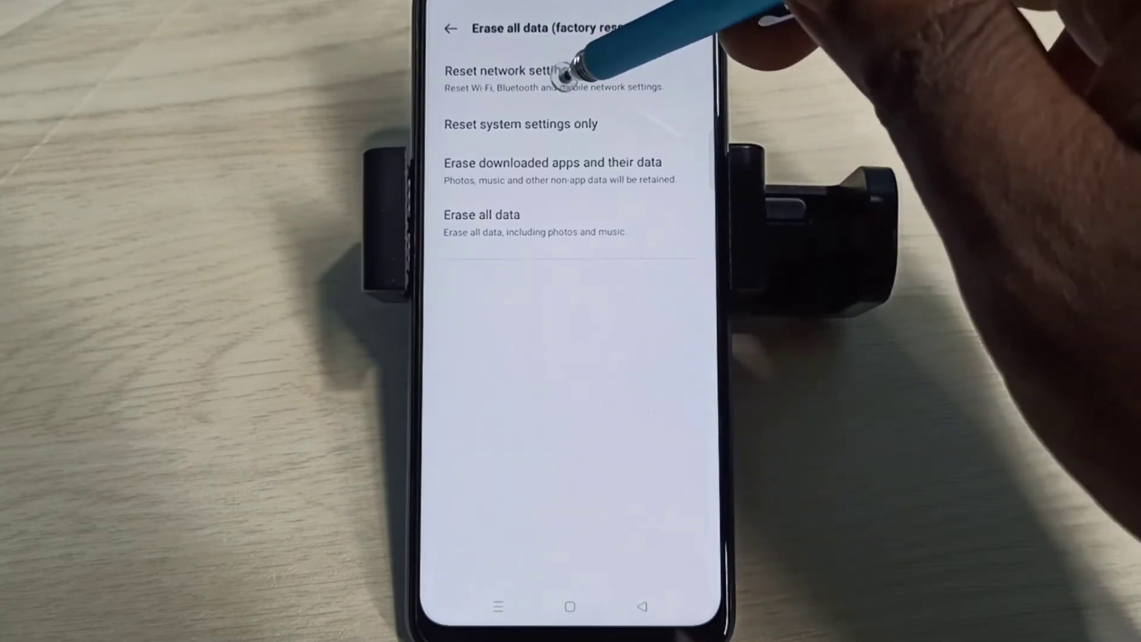
left_click(510, 71)
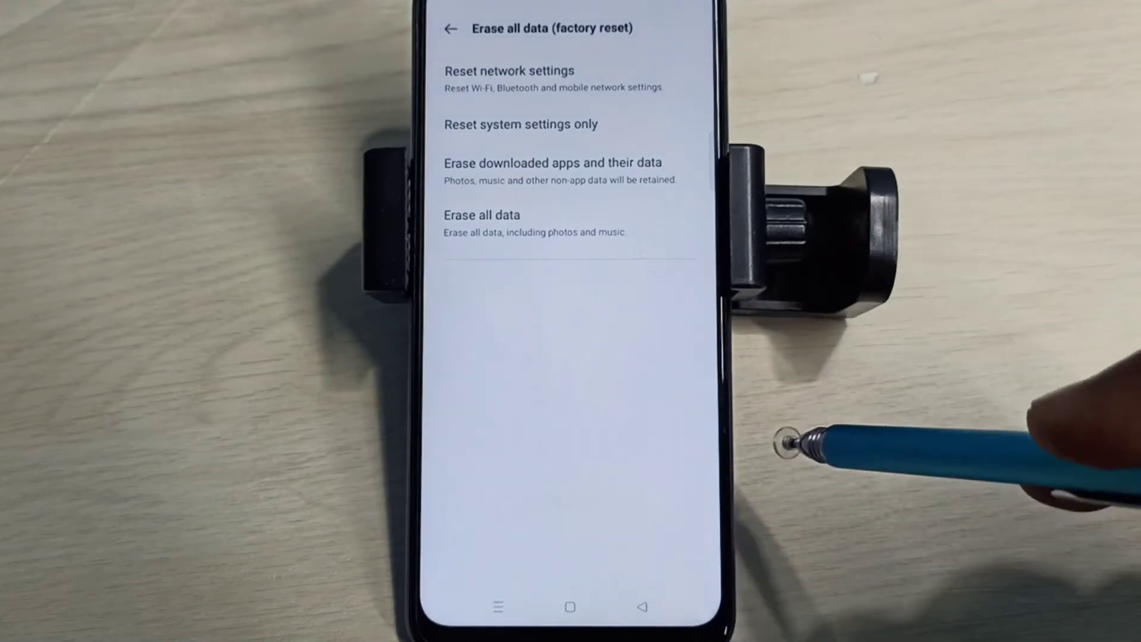
mouse_move(750, 458)
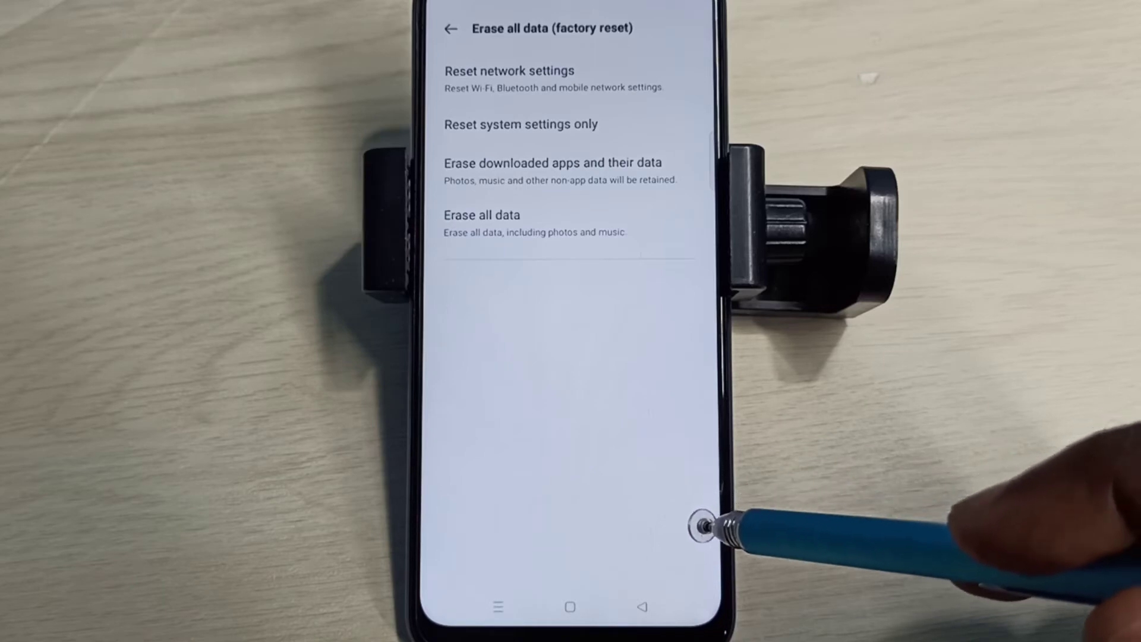
mouse_move(800, 394)
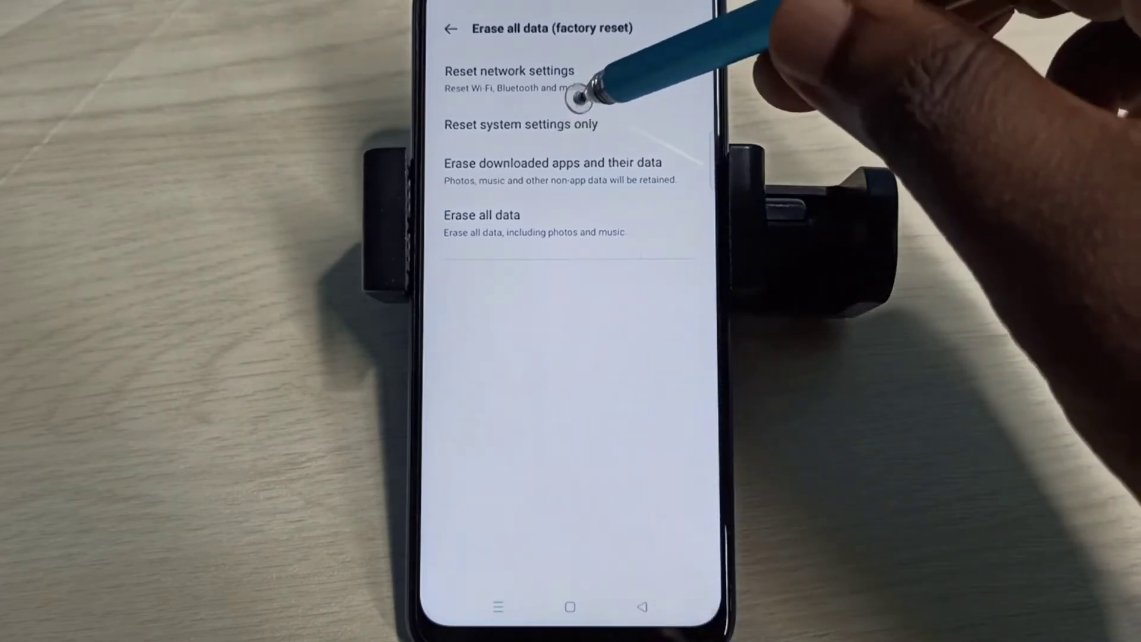
- Reset system settings only and confirm the reset in the bottom sheet
left_click(520, 125)
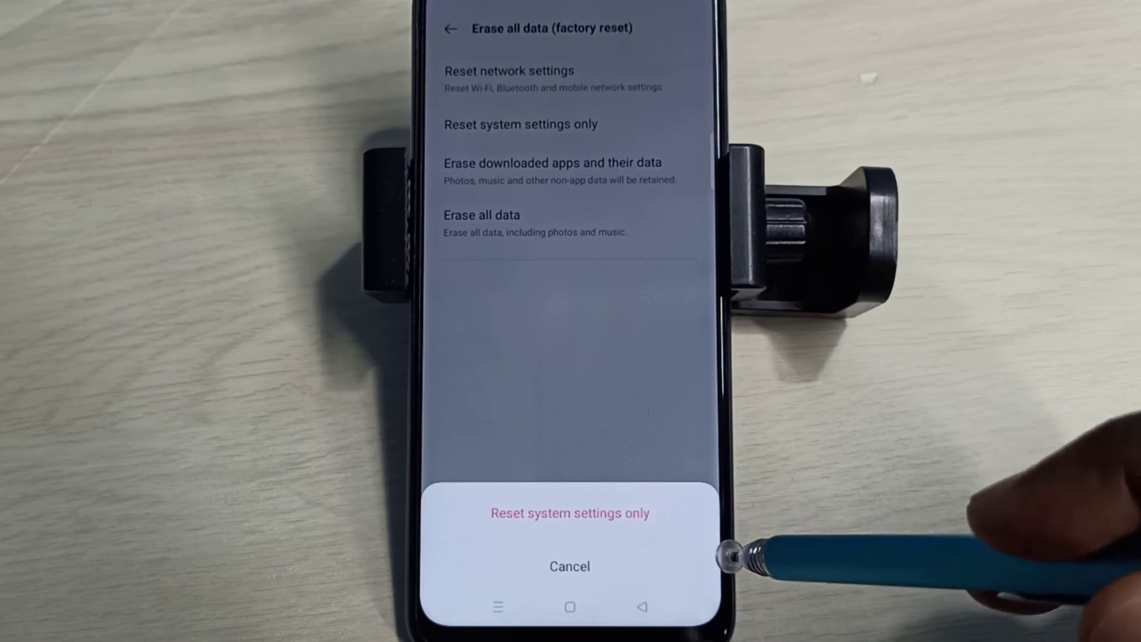
left_click(569, 513)
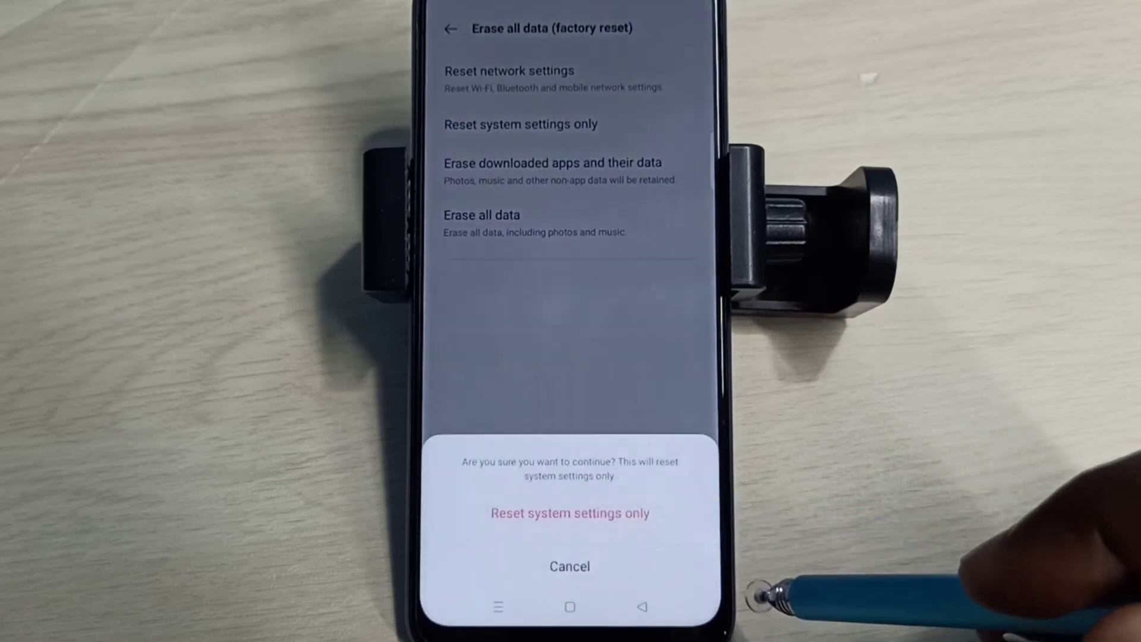
left_click(569, 513)
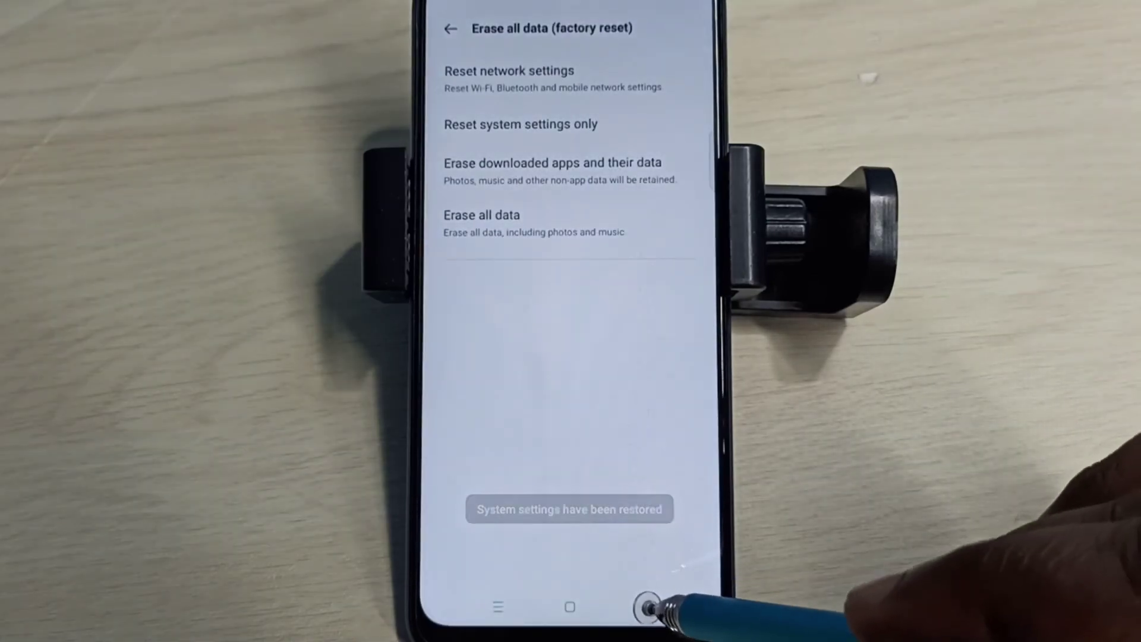
- Leave Settings and return to the phone's home screen
left_click(451, 28)
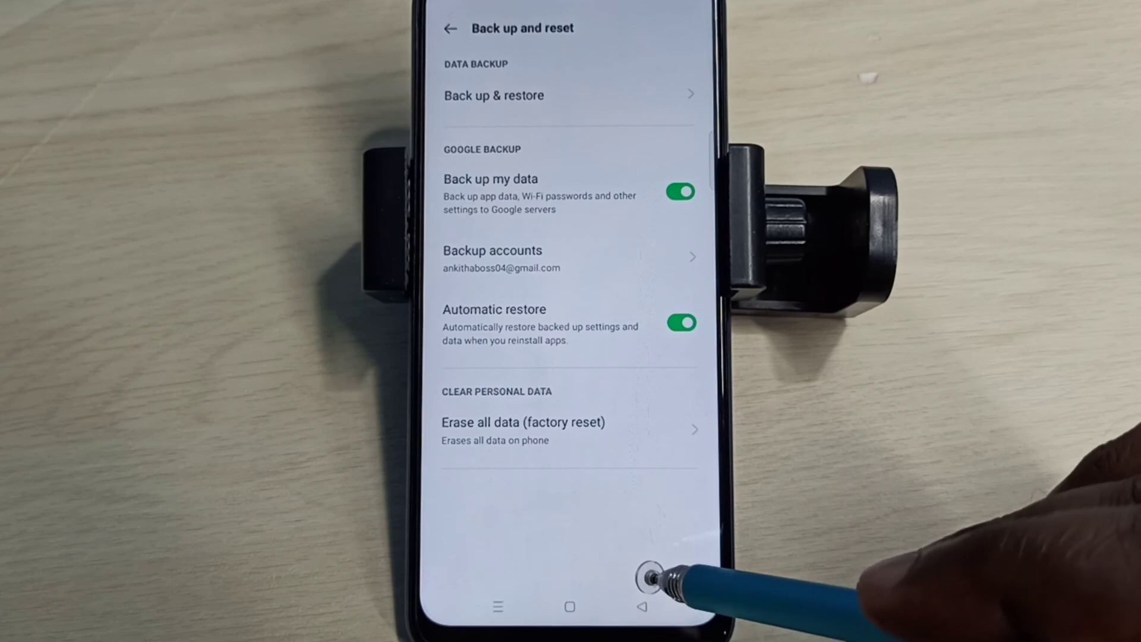
left_click(449, 28)
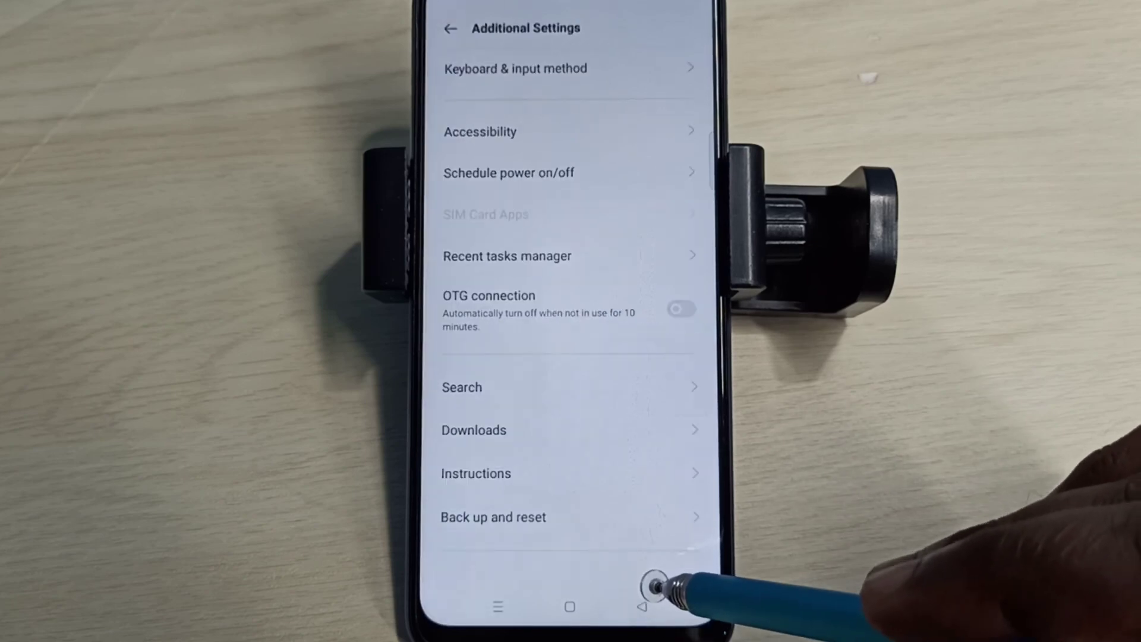
left_click(570, 605)
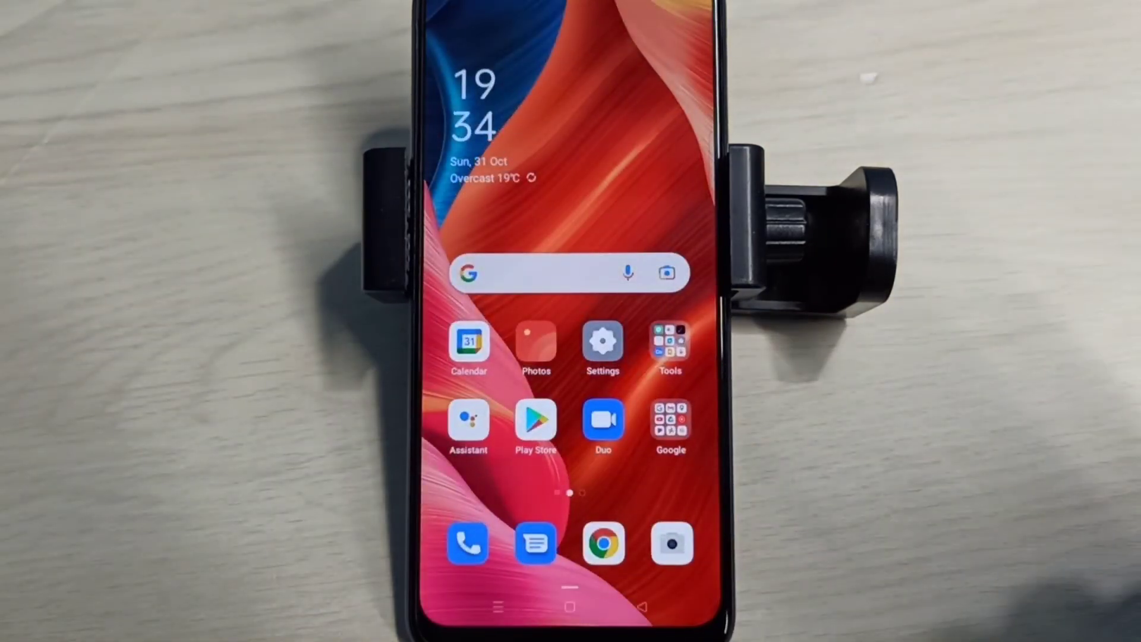